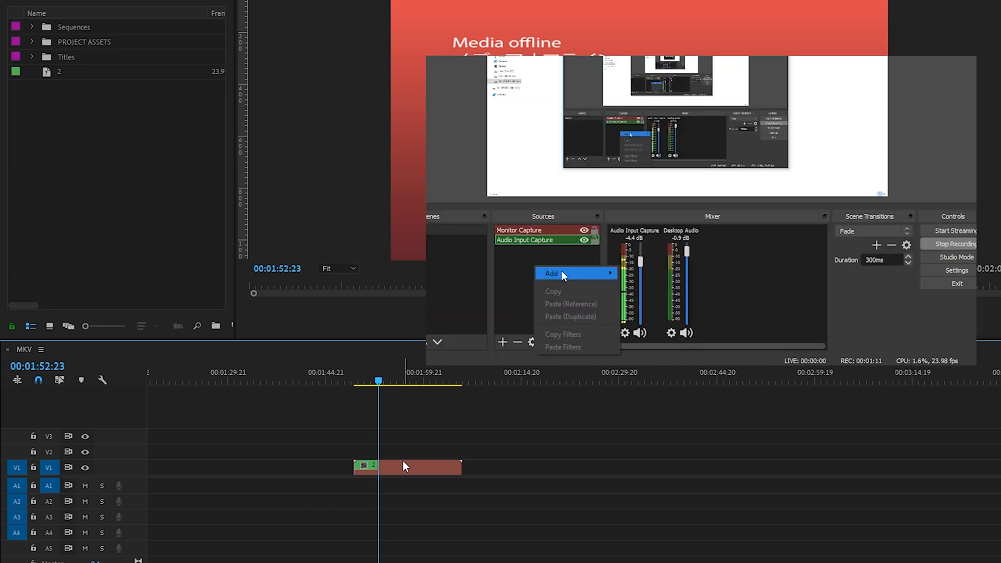
Reveal the offline timeline clip's source item 2 in the Project panel.
left_click(550, 273)
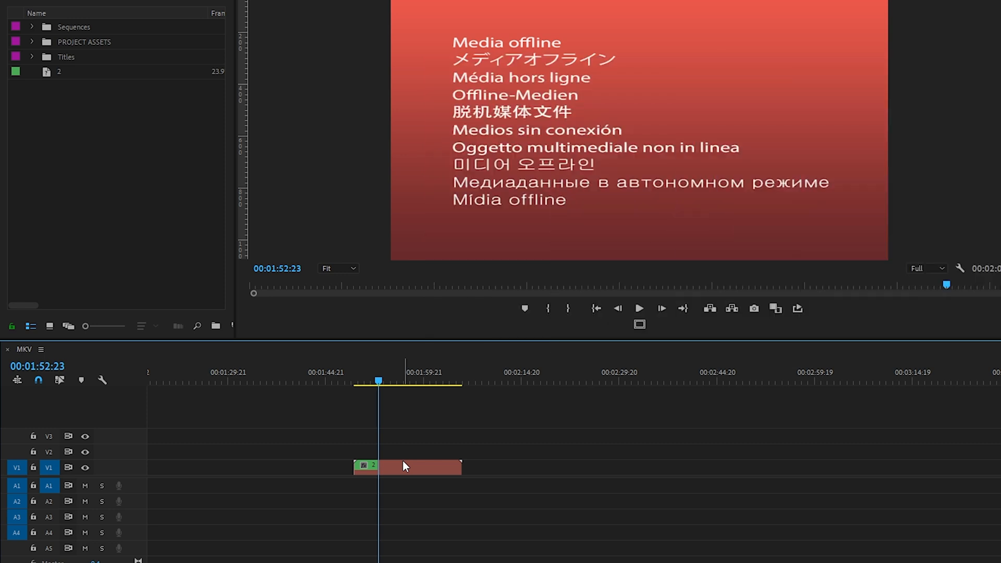
right_click(407, 467)
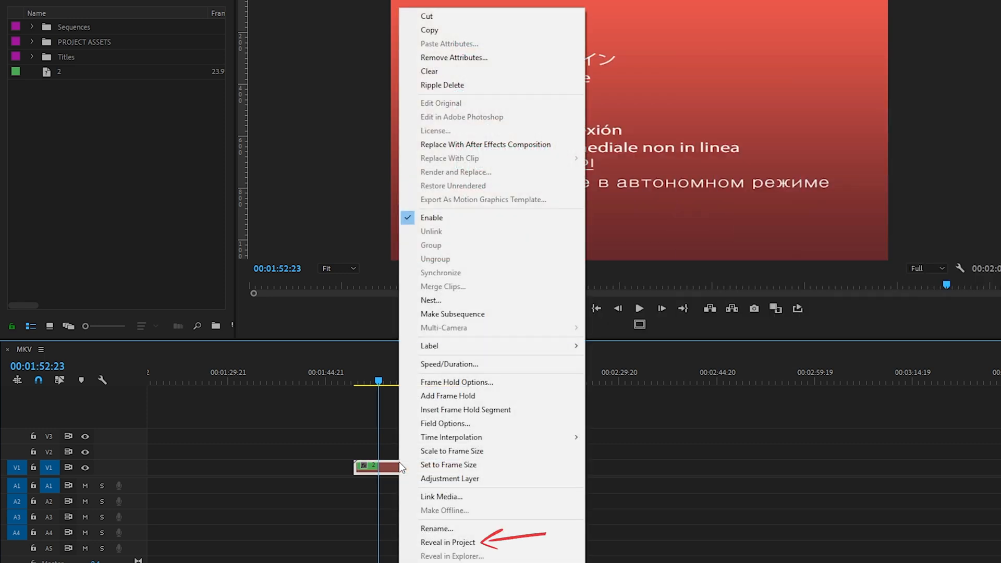
mouse_move(447, 542)
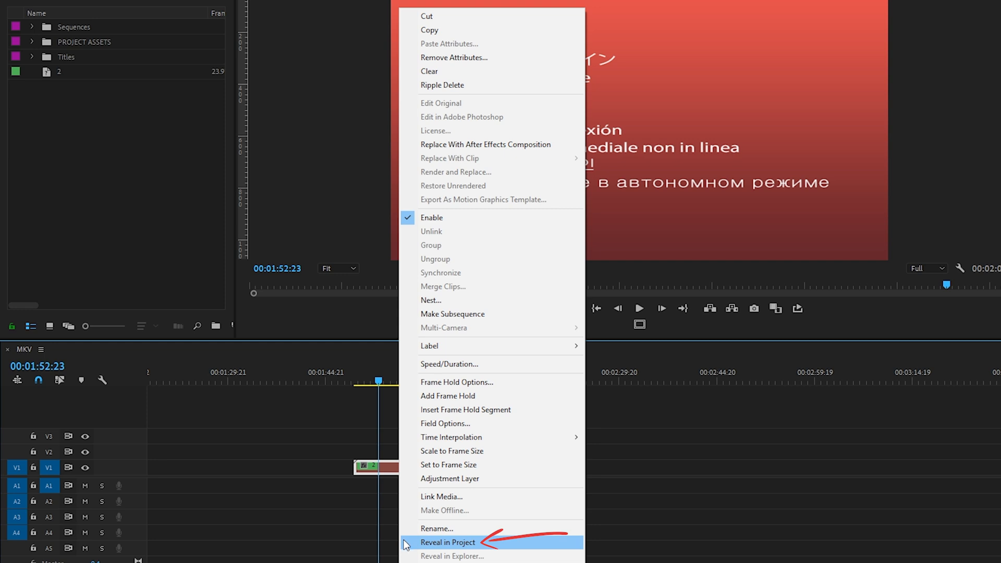
left_click(447, 542)
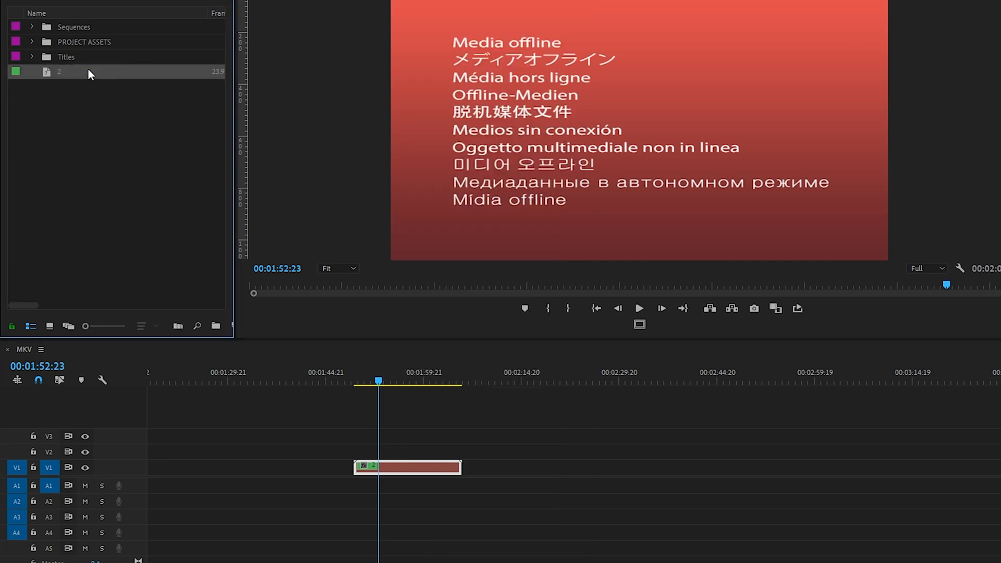
Replace project item 2's footage with 2.mp4 from the MP4s folder.
right_click(59, 72)
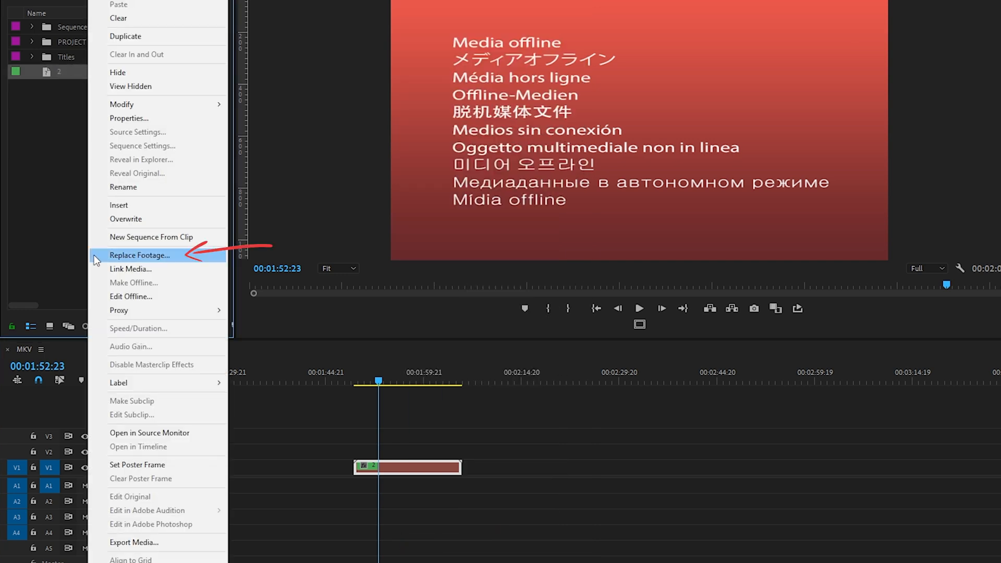
left_click(139, 255)
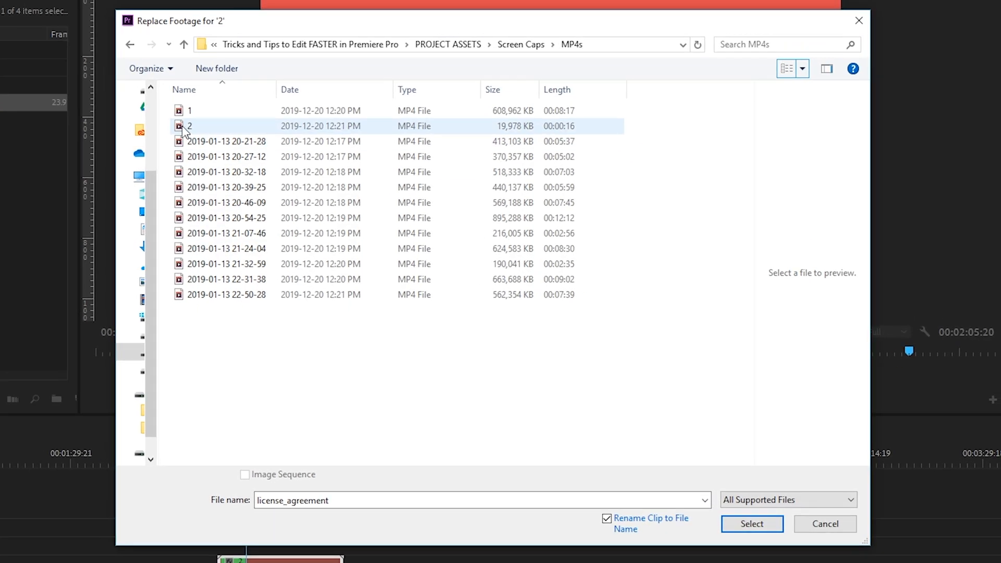
left_click(189, 126)
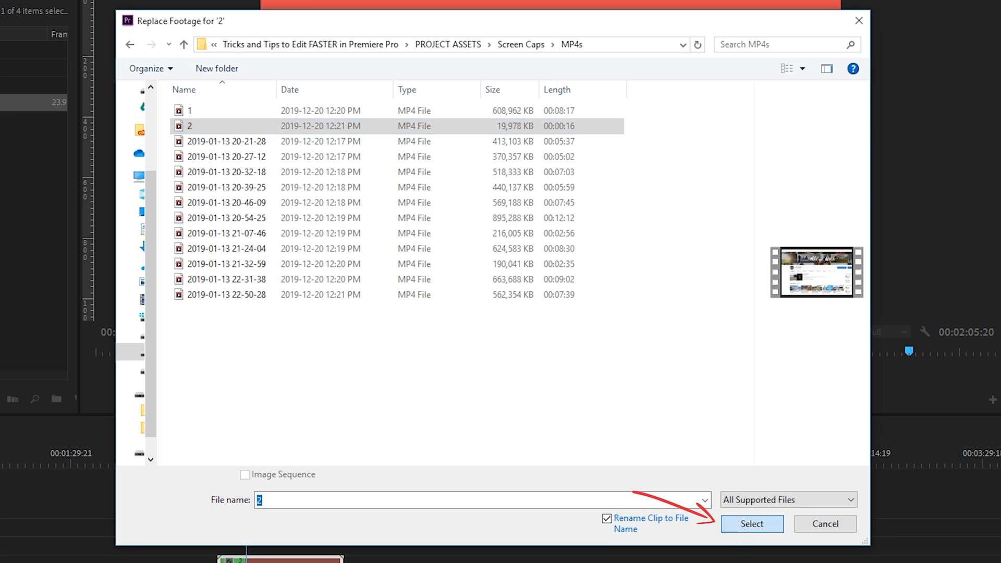
left_click(751, 523)
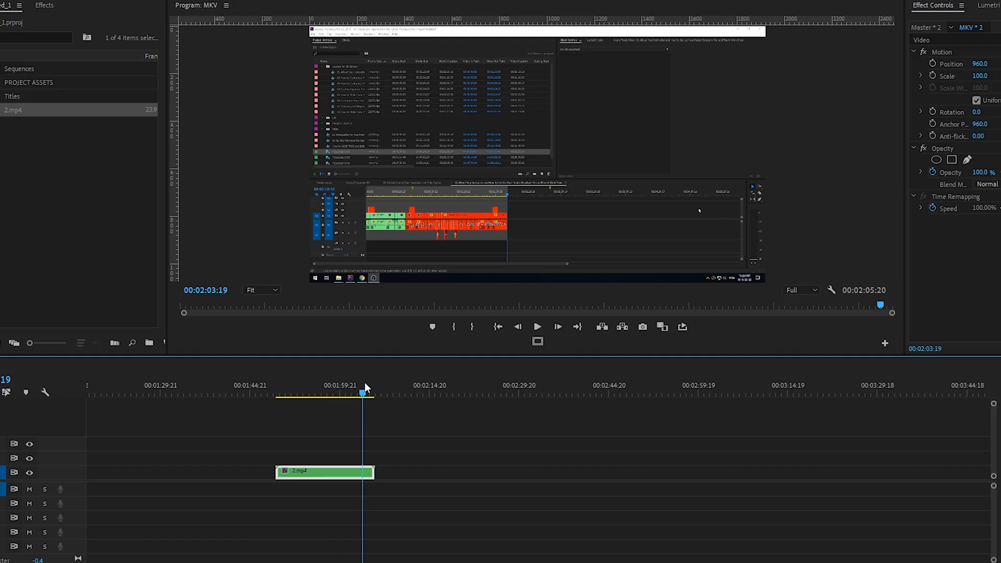